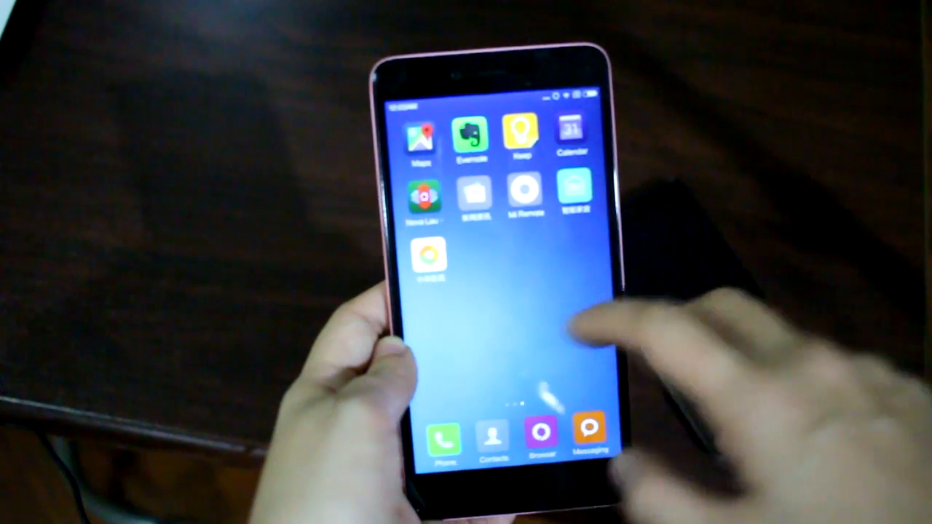
pyautogui.hscroll(-3)
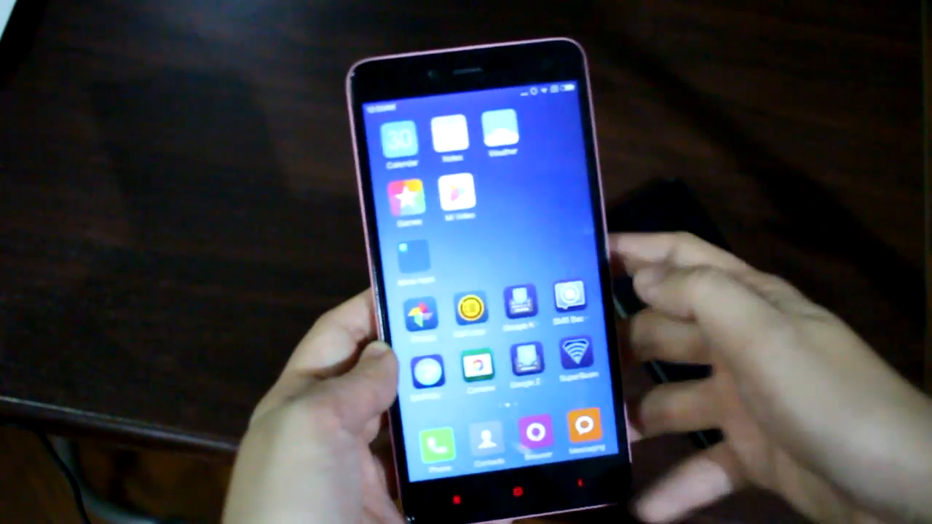